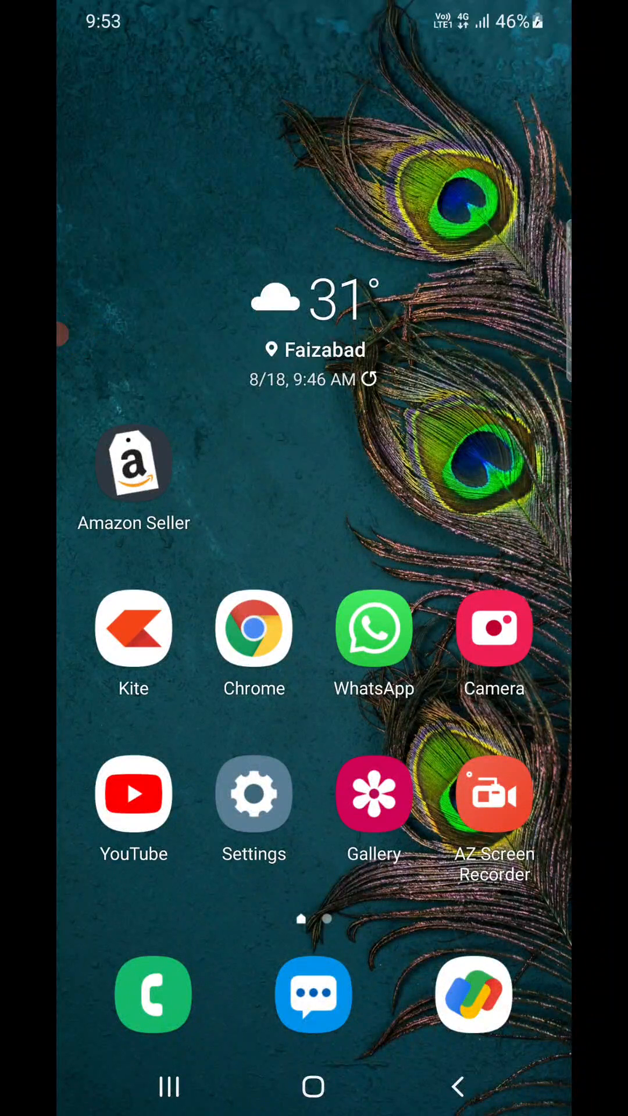
- Launch the Settings app from the home screen and reach the main categories list
click(253, 794)
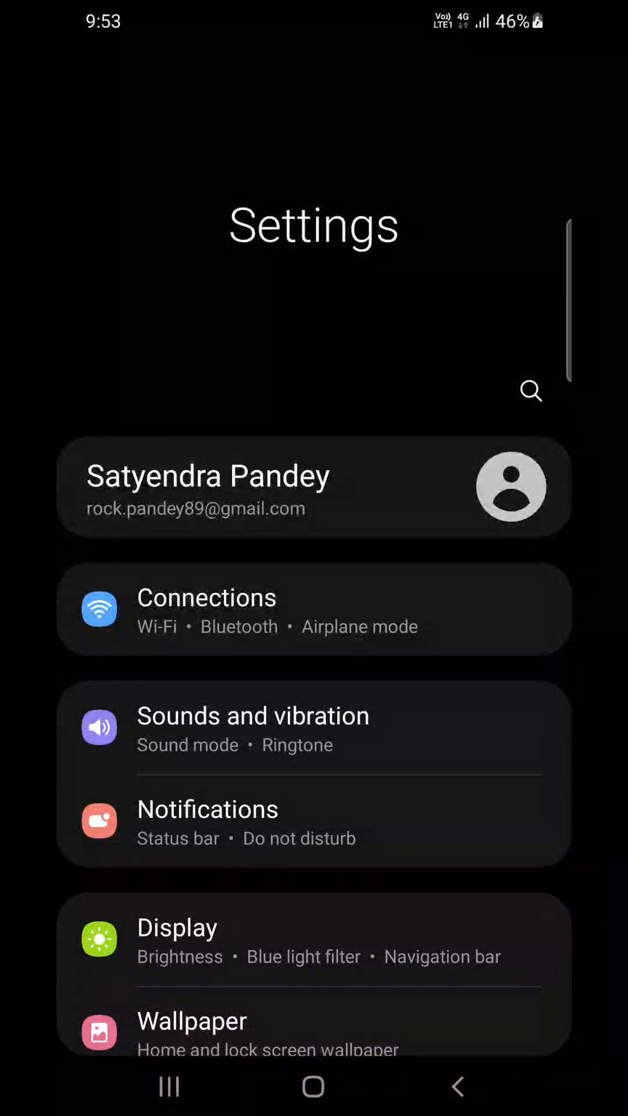
scroll(down, 3)
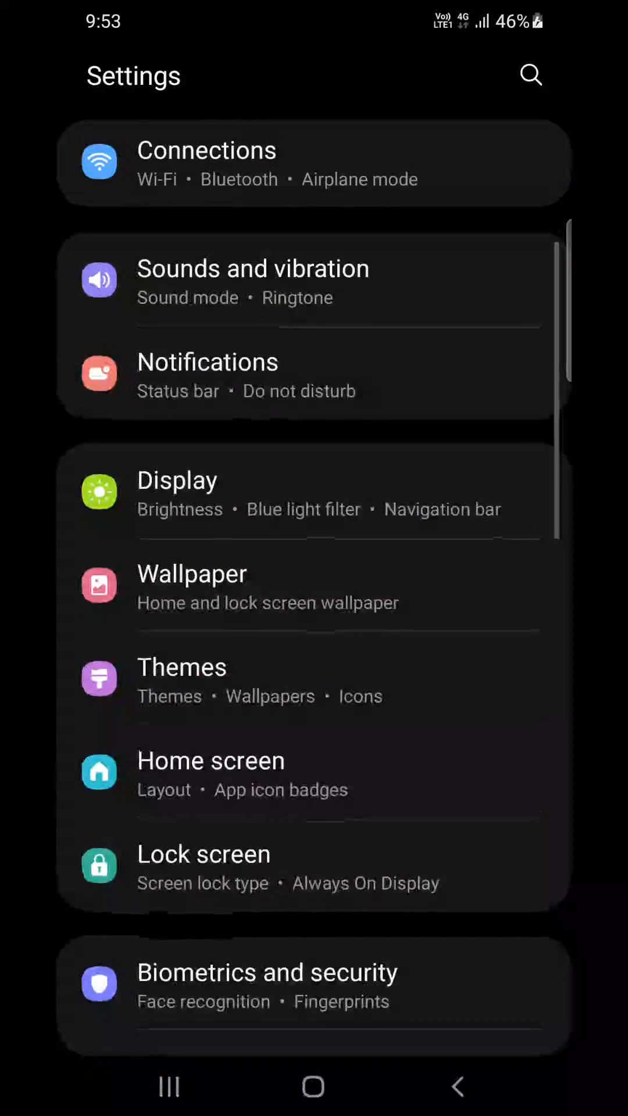
scroll(down, 3)
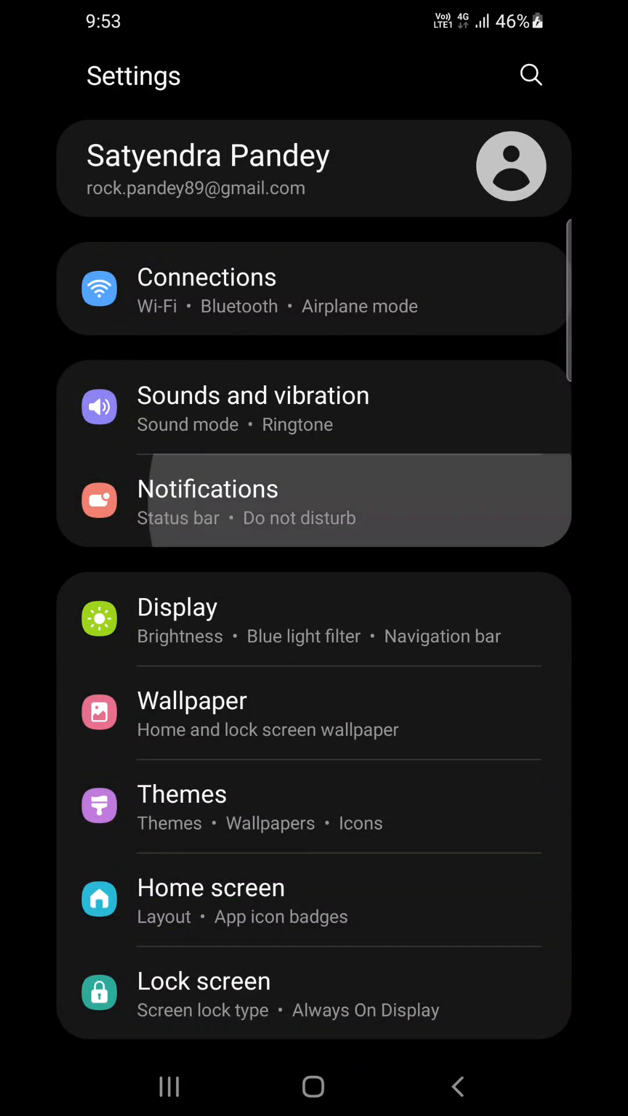
click(208, 499)
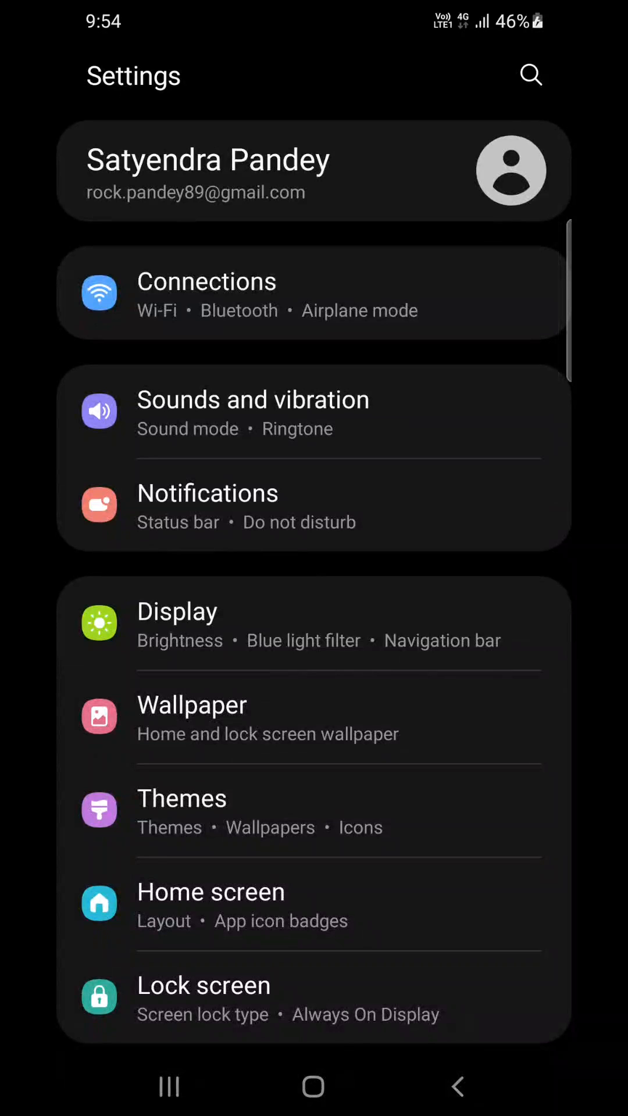
- Go through Notifications and Advanced settings to the Wireless emergency alerts page
click(208, 493)
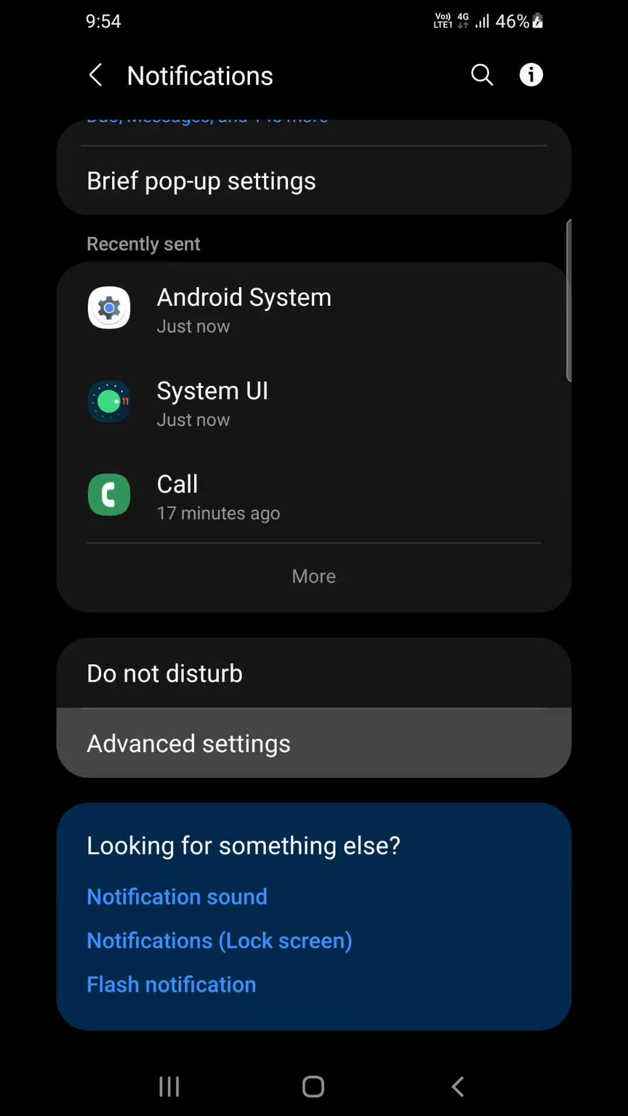
click(187, 742)
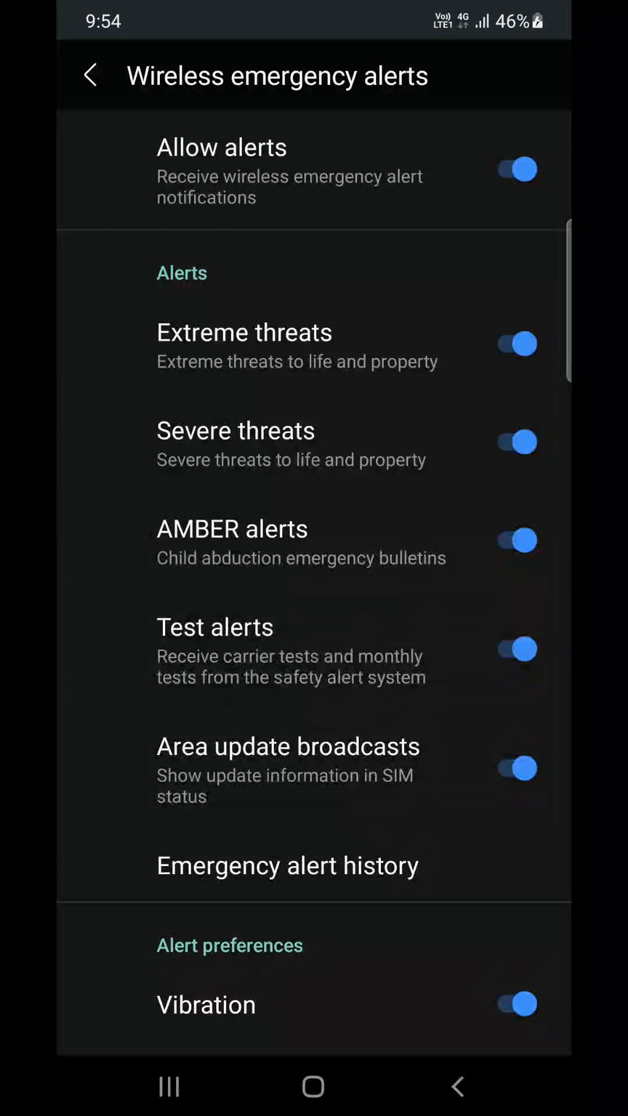
- Switch the 'Allow alerts' toggle off and return to Advanced settings
click(514, 170)
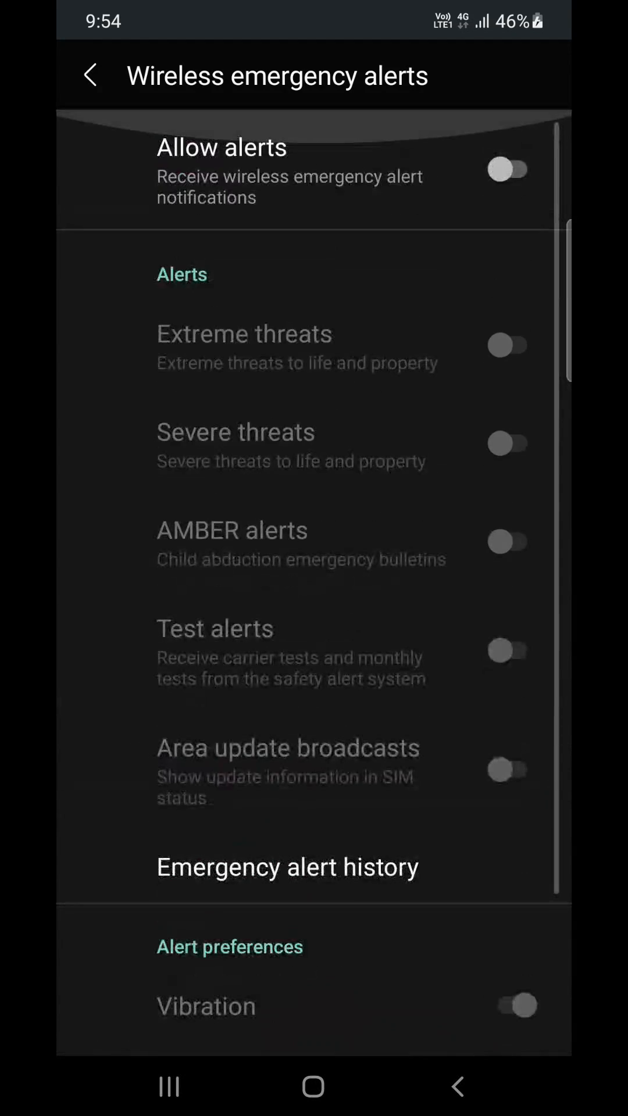
click(93, 75)
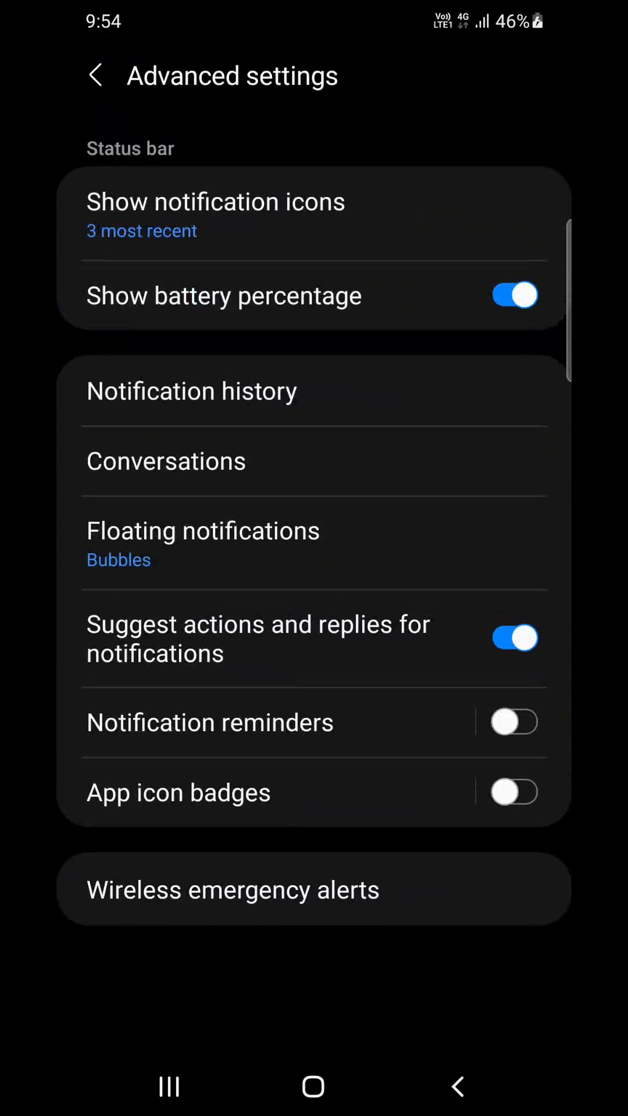